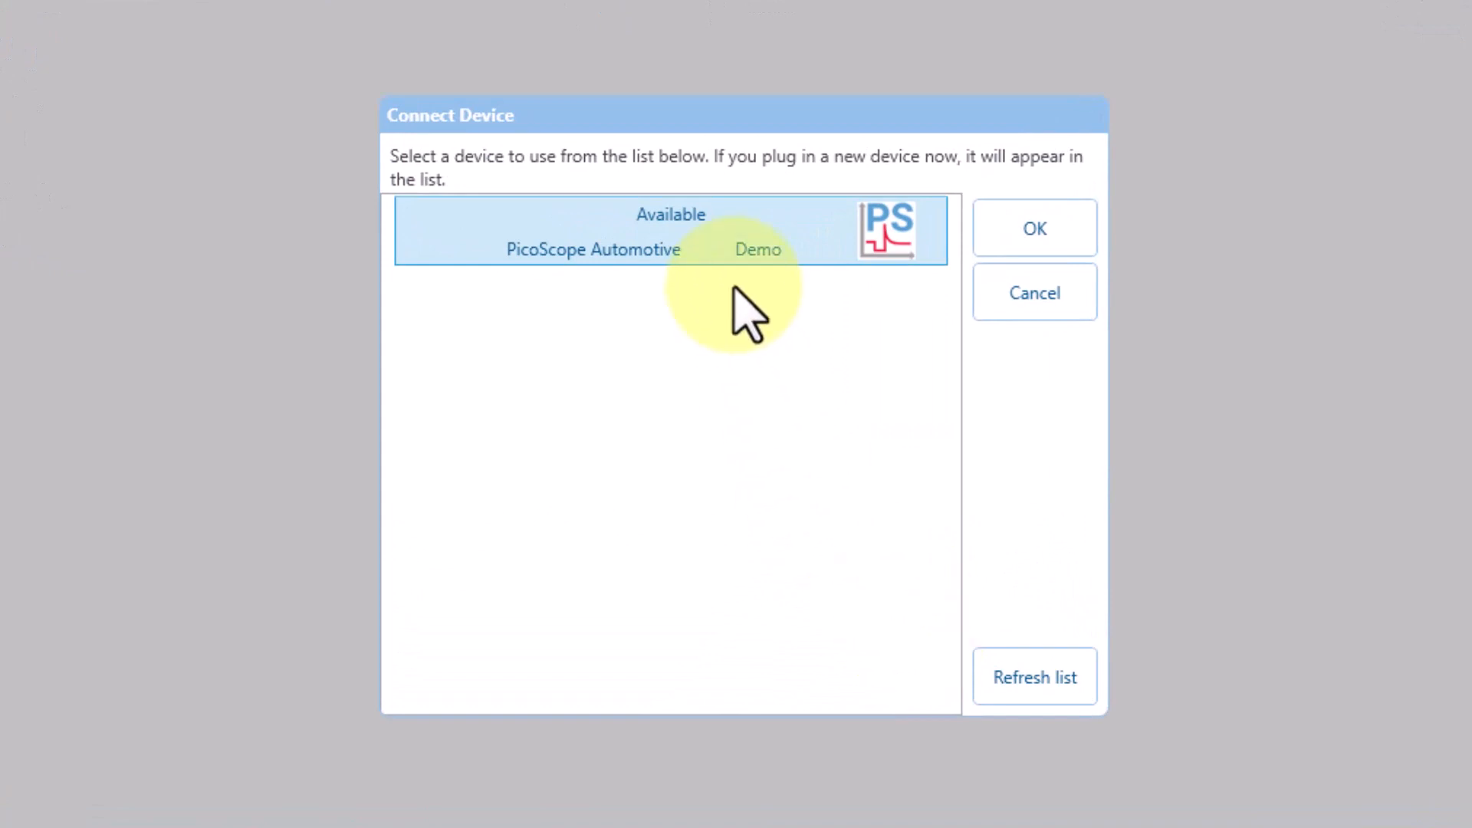
pyautogui.moveTo(1034, 228)
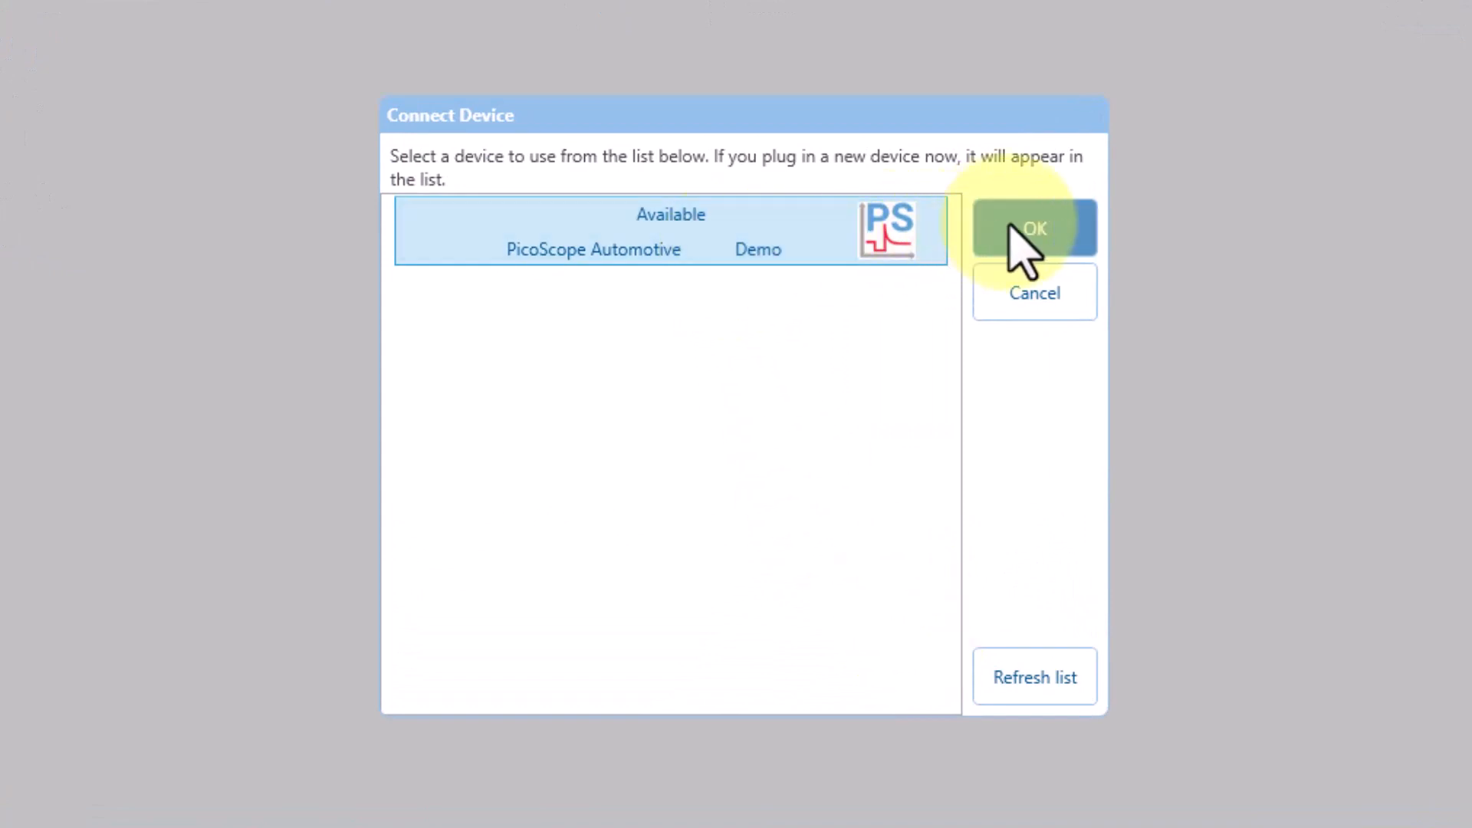
# Connect to the PicoScope Automotive Demo device so channel A runs live.
pyautogui.click(1032, 228)
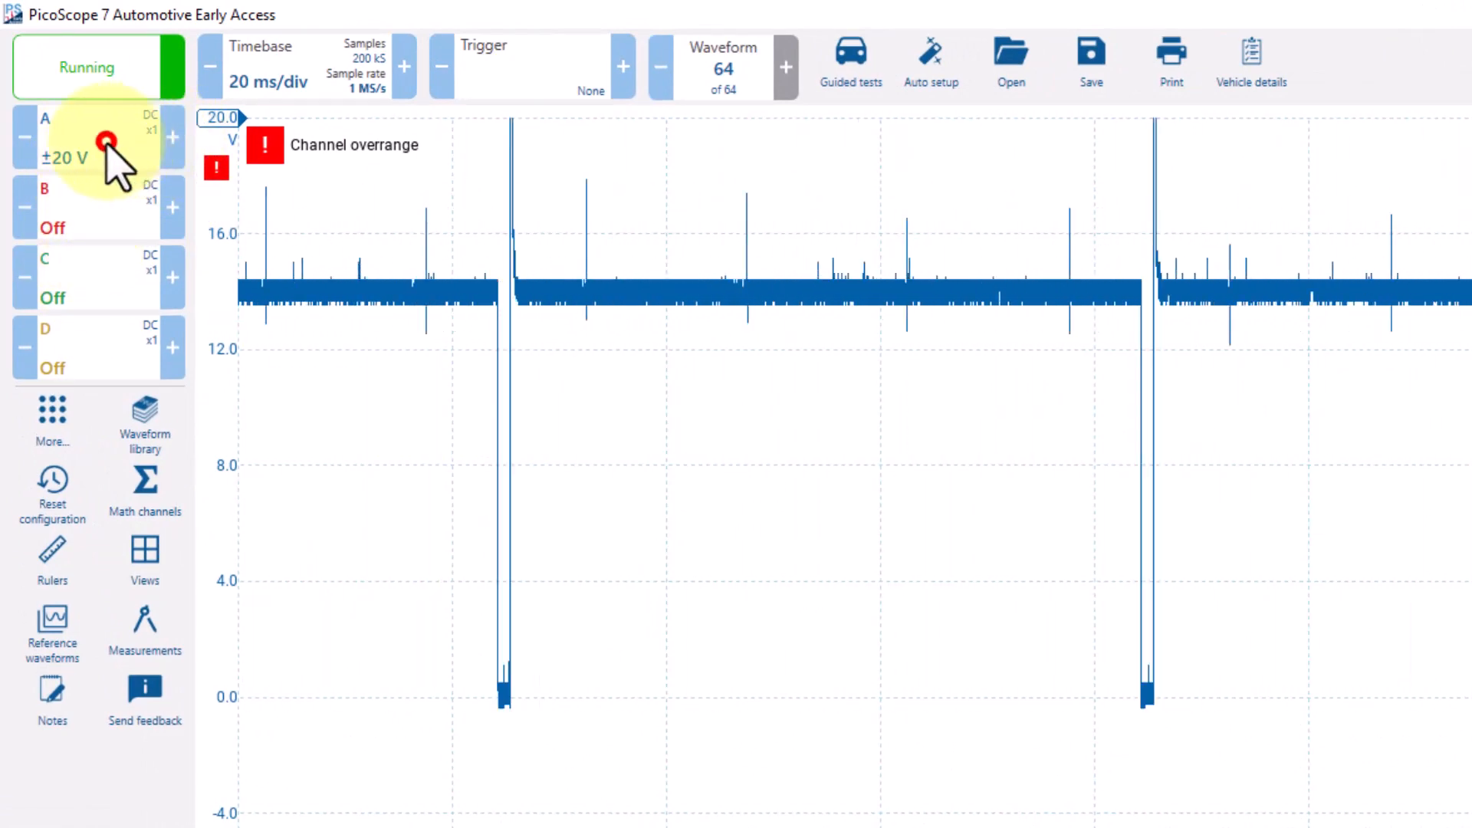
# Switch channel A off in Channel Options so no trace is captured.
pyautogui.click(66, 158)
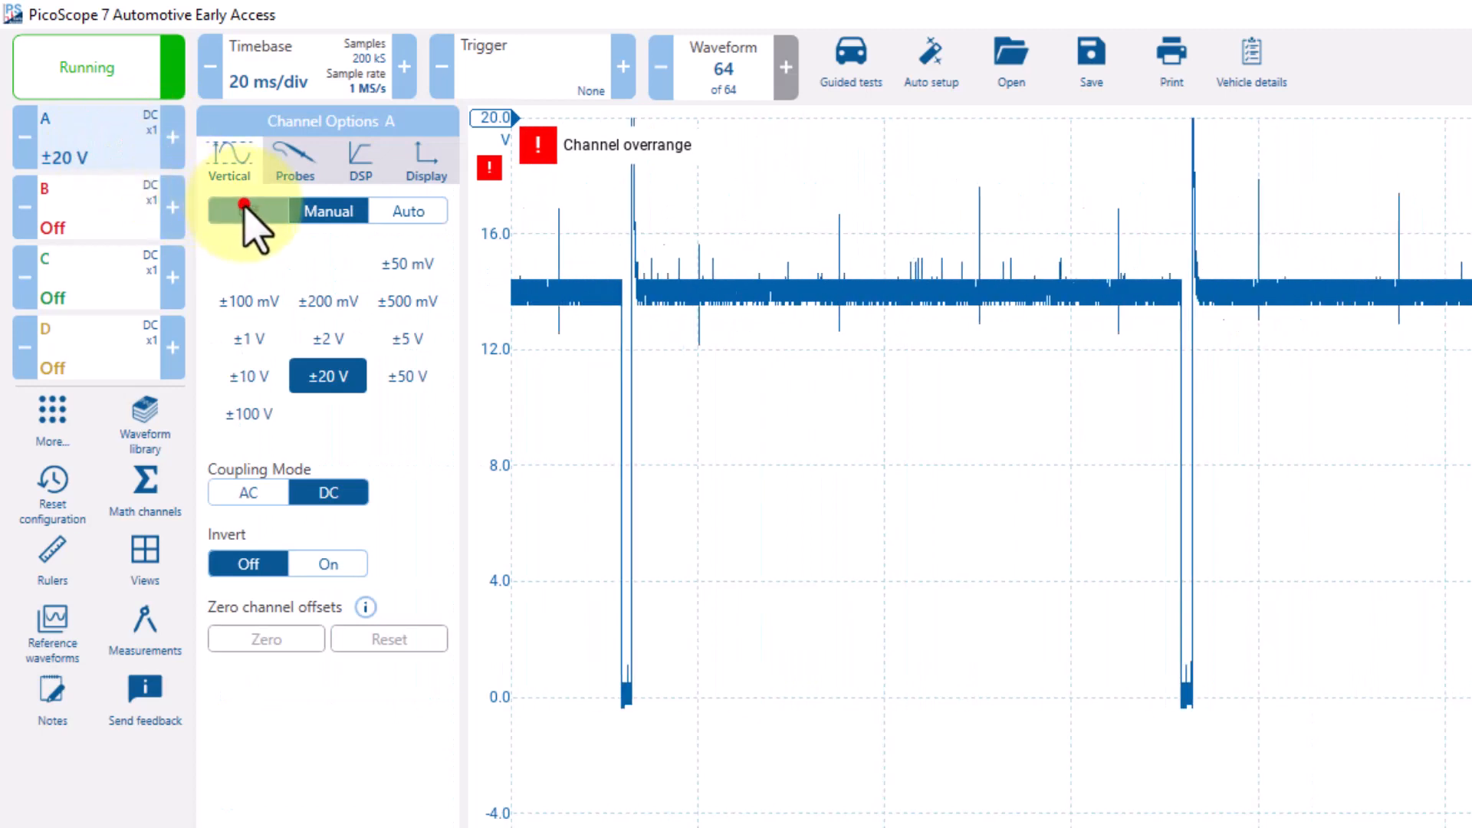
pyautogui.click(249, 210)
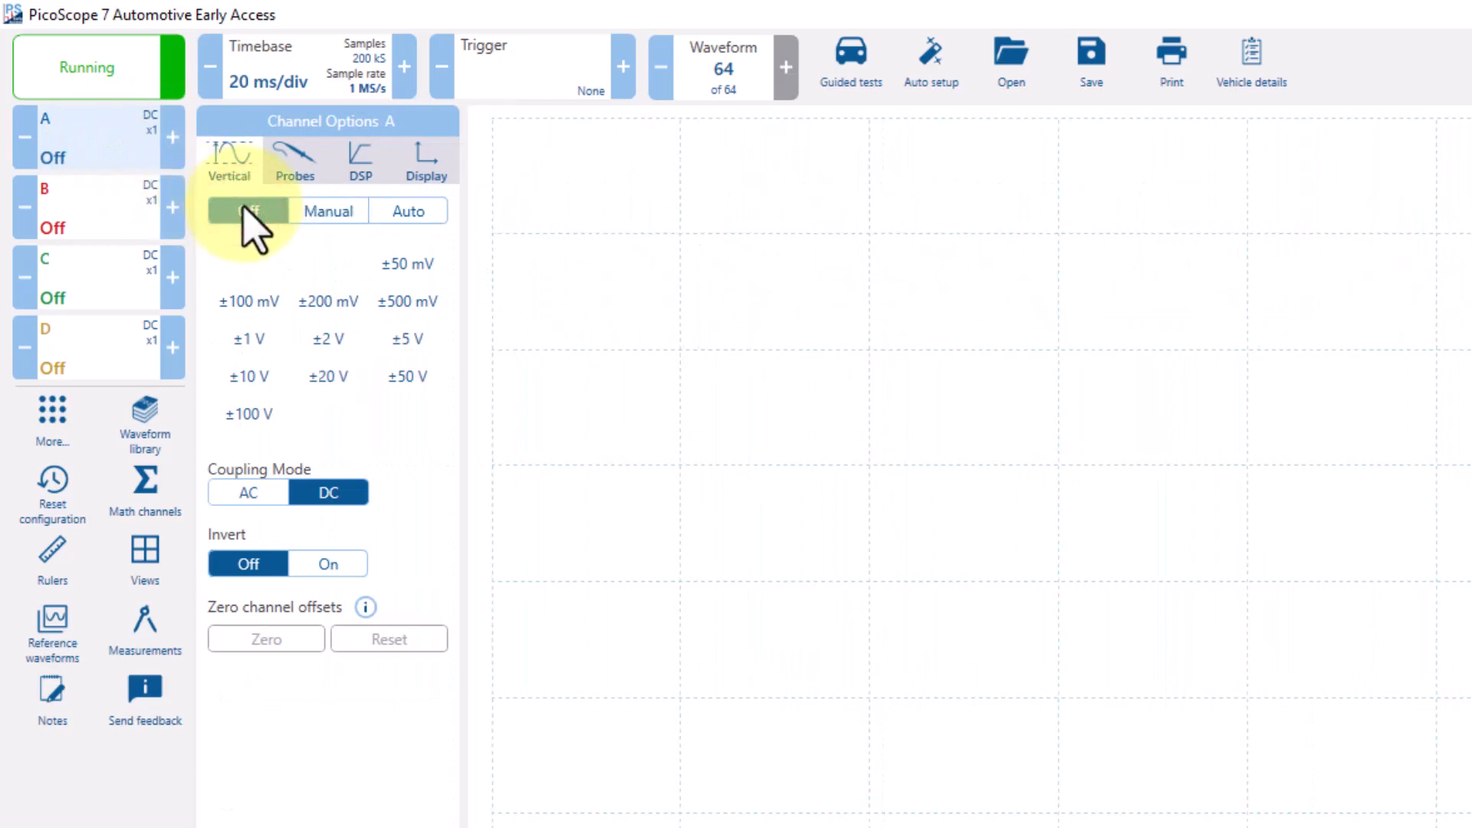
pyautogui.moveTo(171, 138)
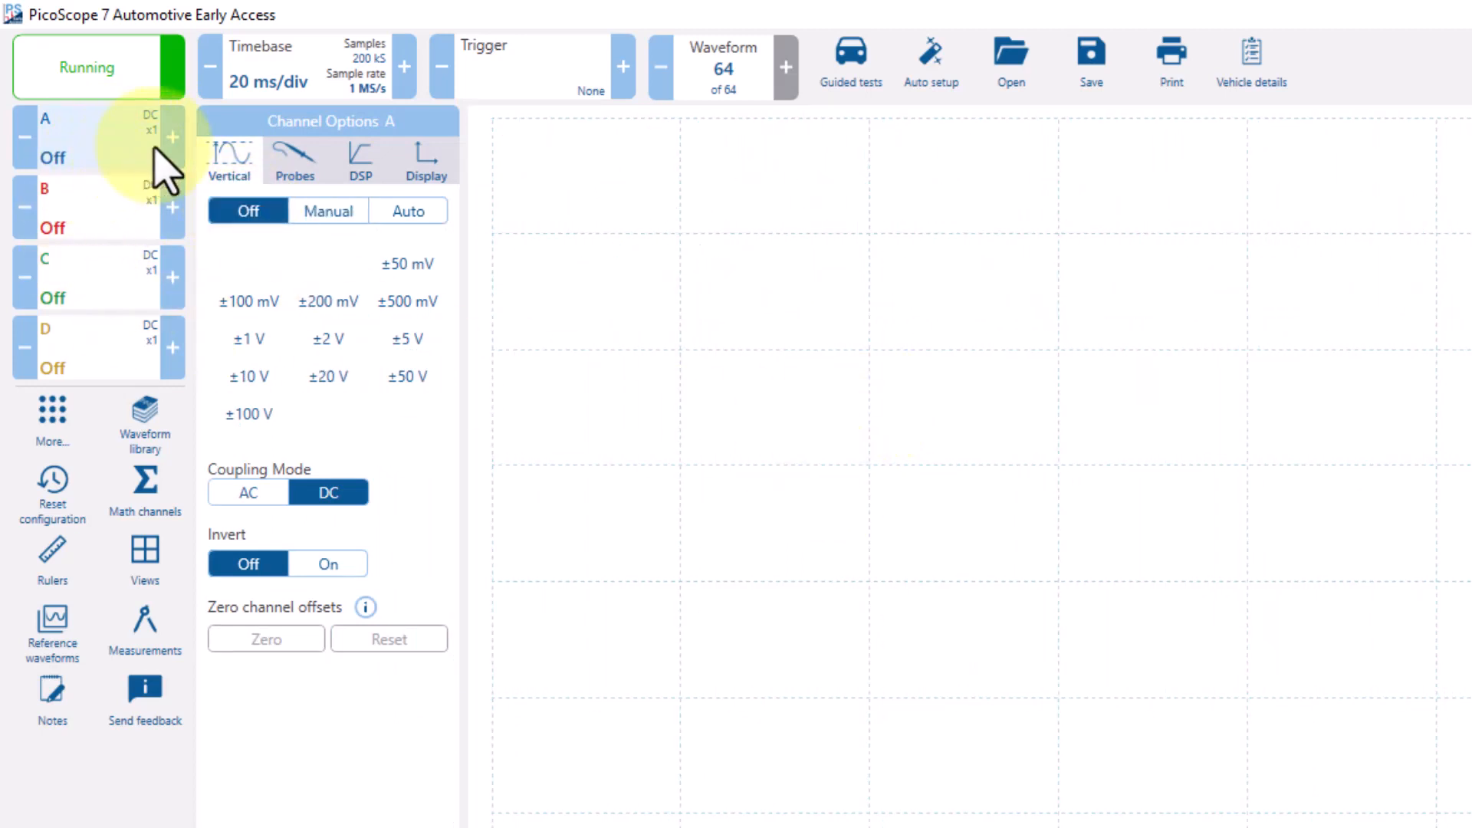
pyautogui.click(84, 138)
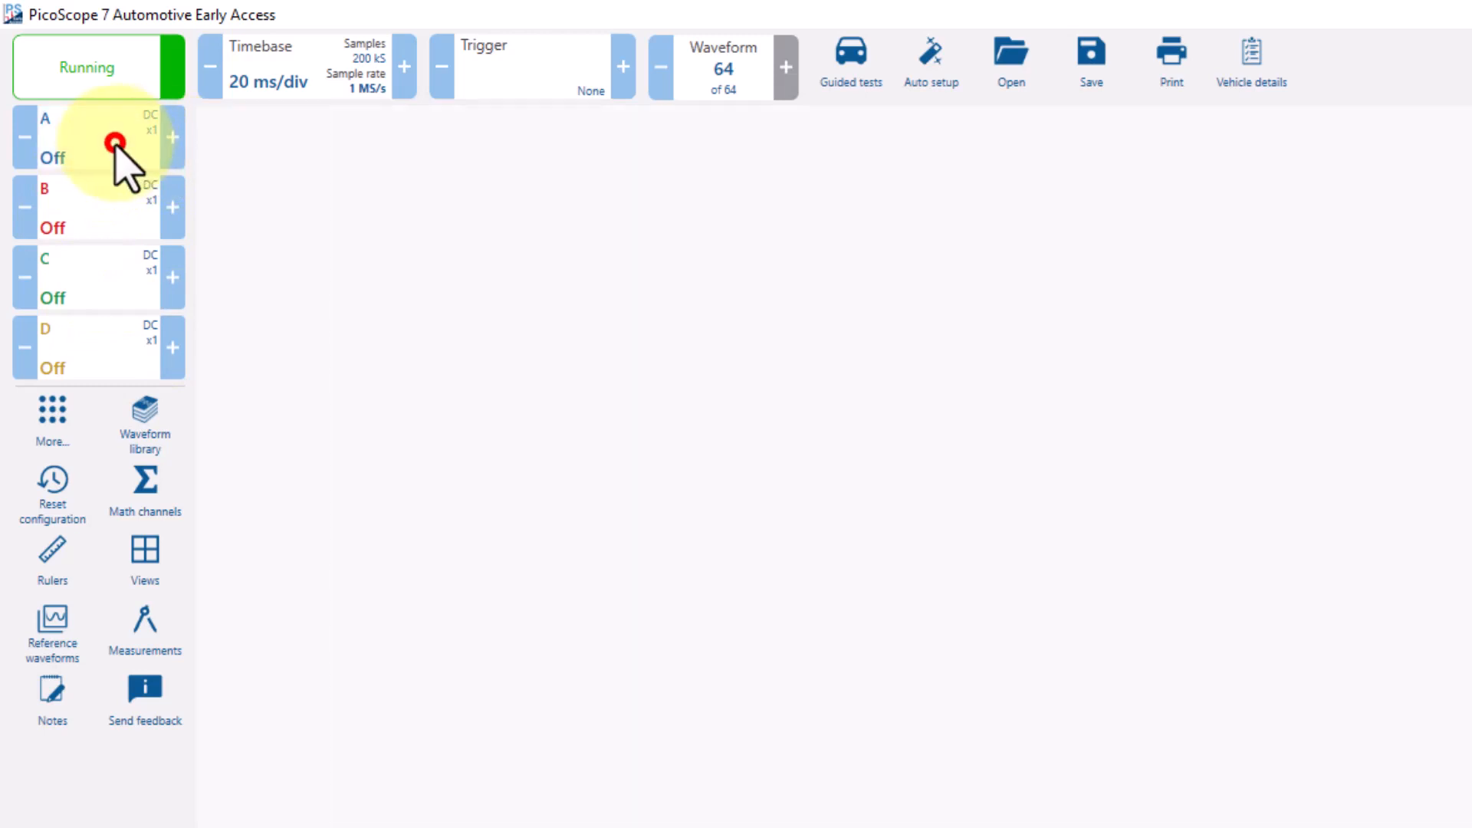
# Set channels A, B, C and D to Auto range so all four traces display.
pyautogui.click(85, 138)
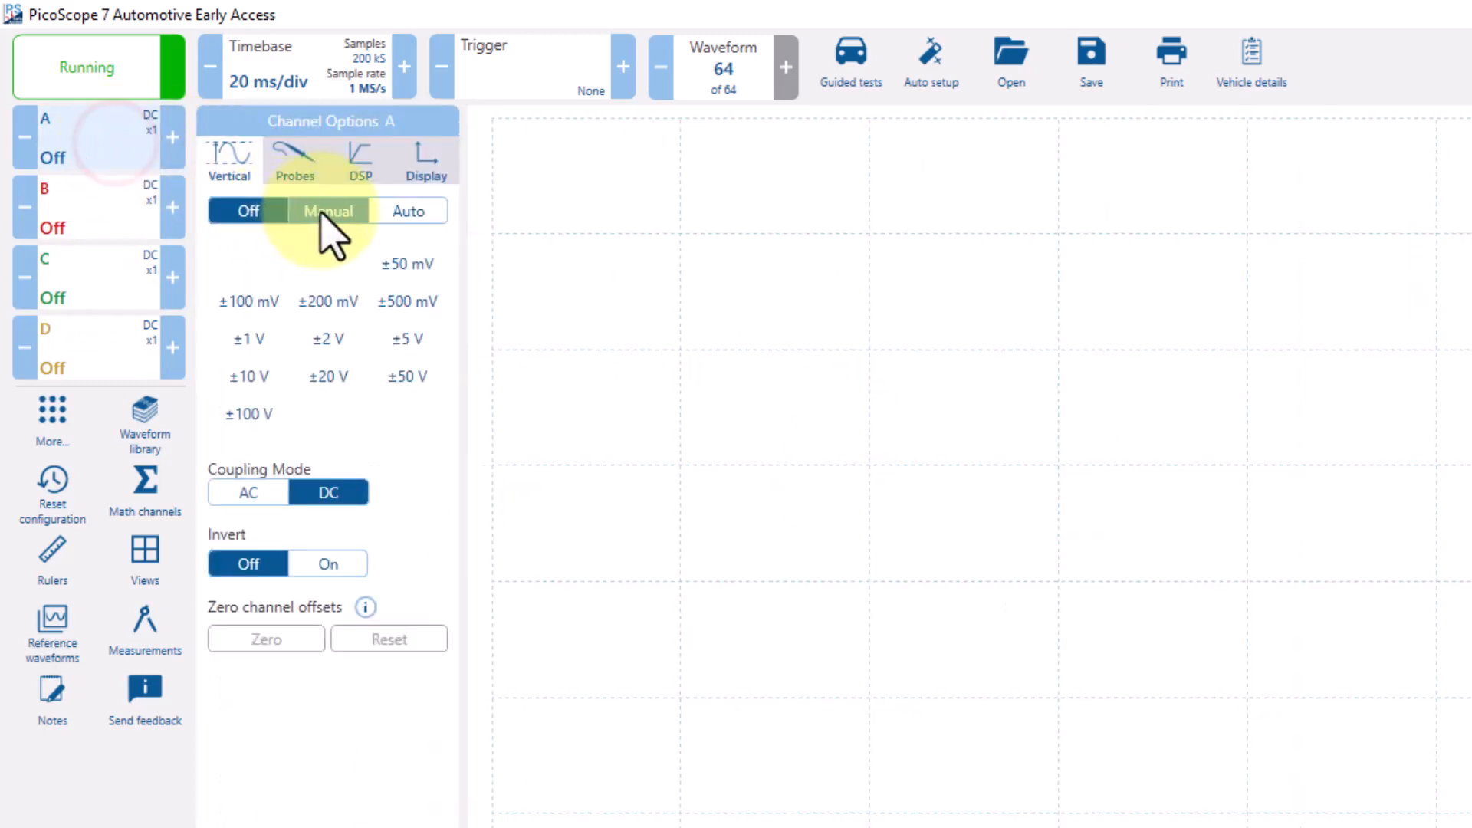
pyautogui.click(408, 210)
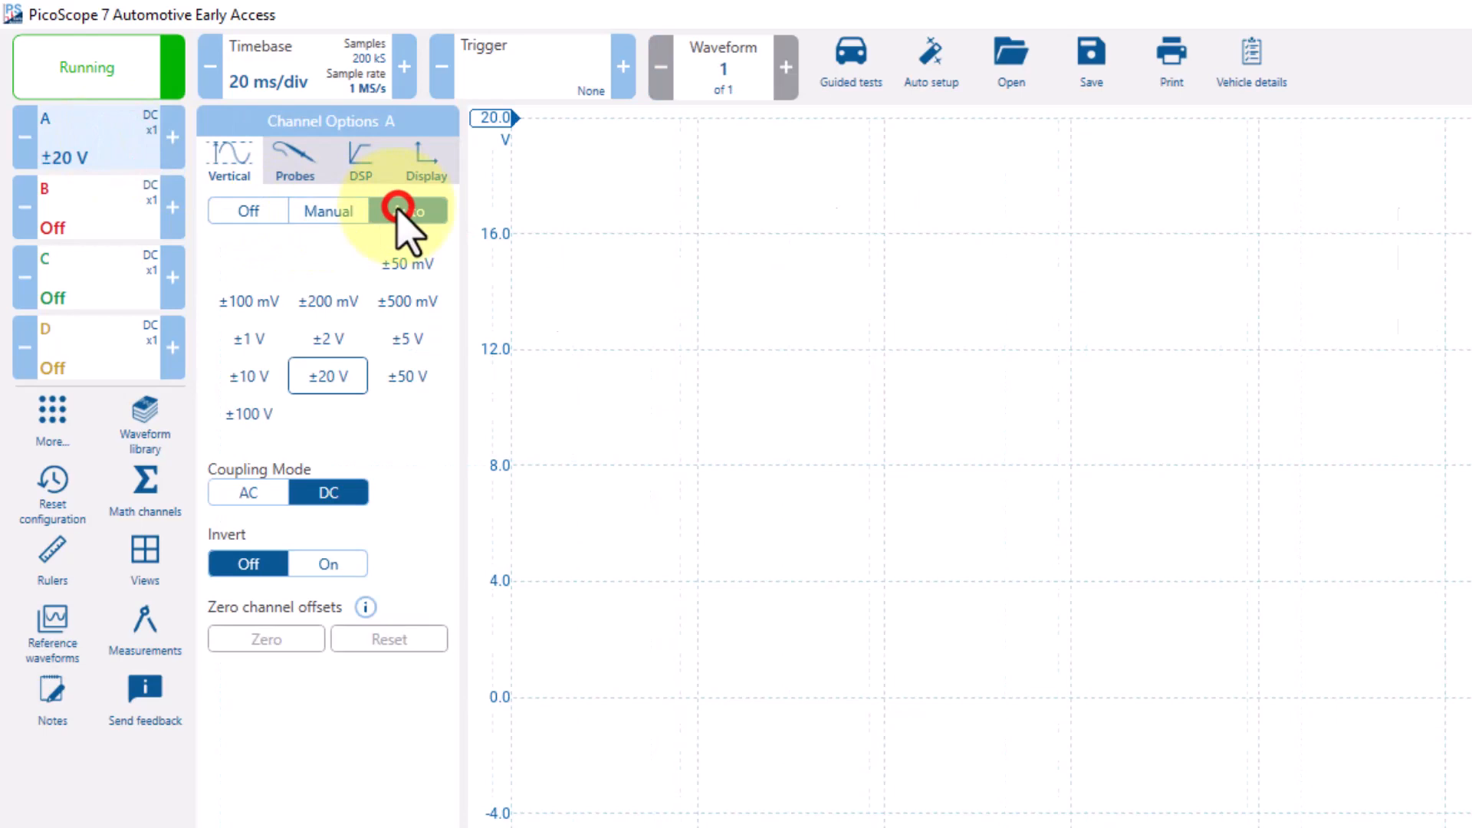
pyautogui.click(408, 210)
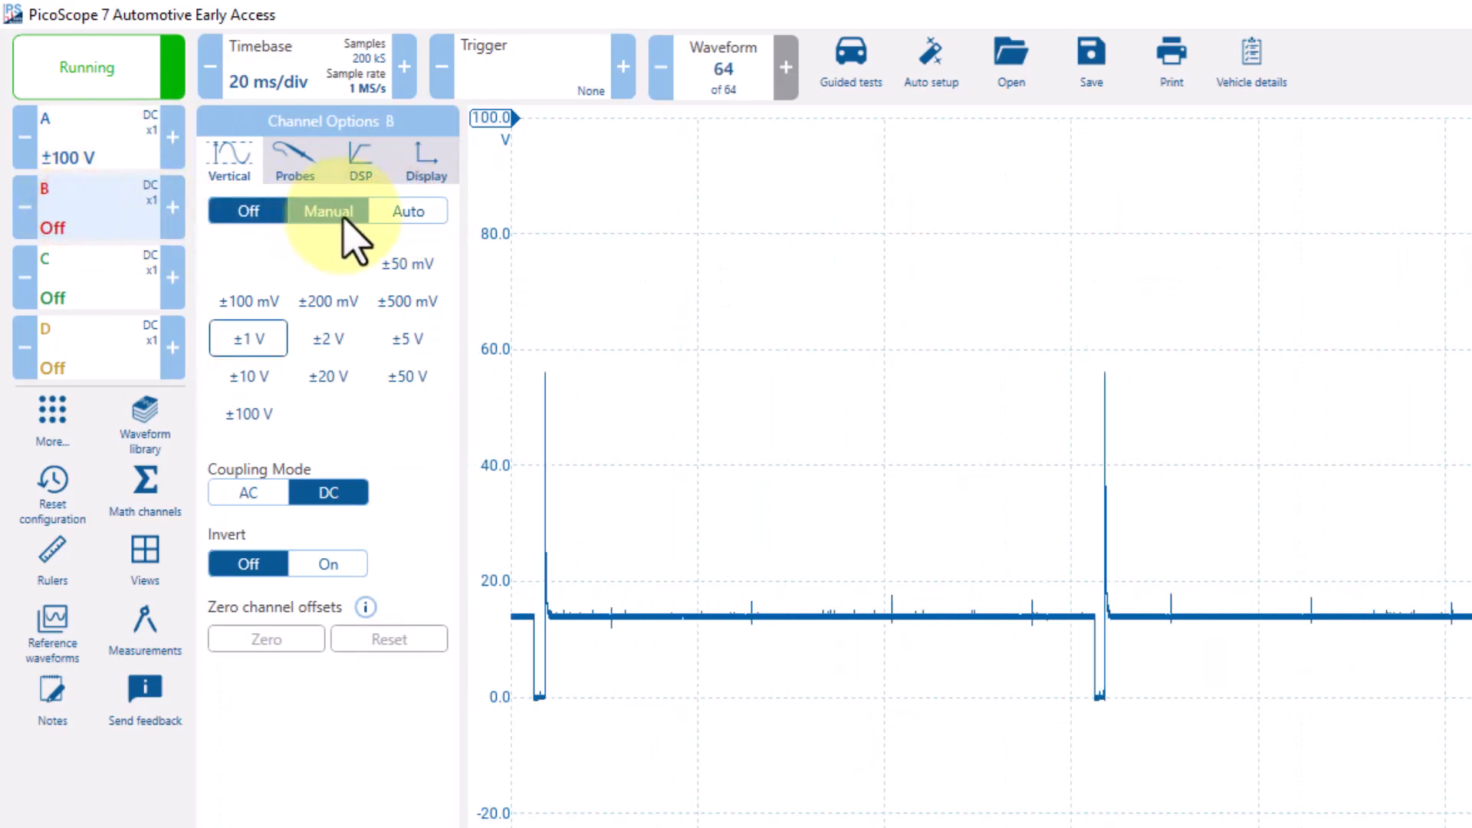
pyautogui.click(407, 210)
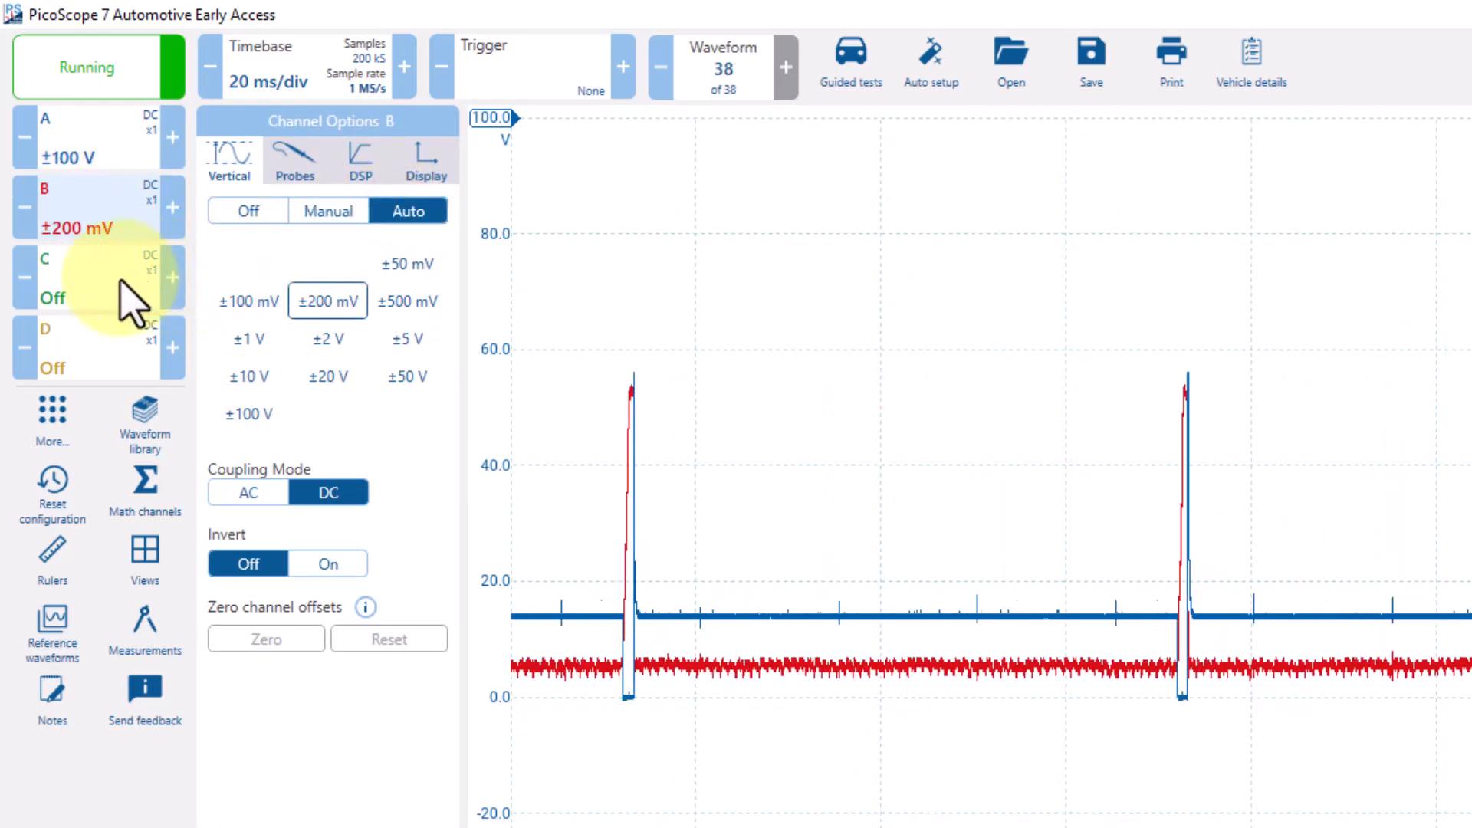
pyautogui.click(56, 278)
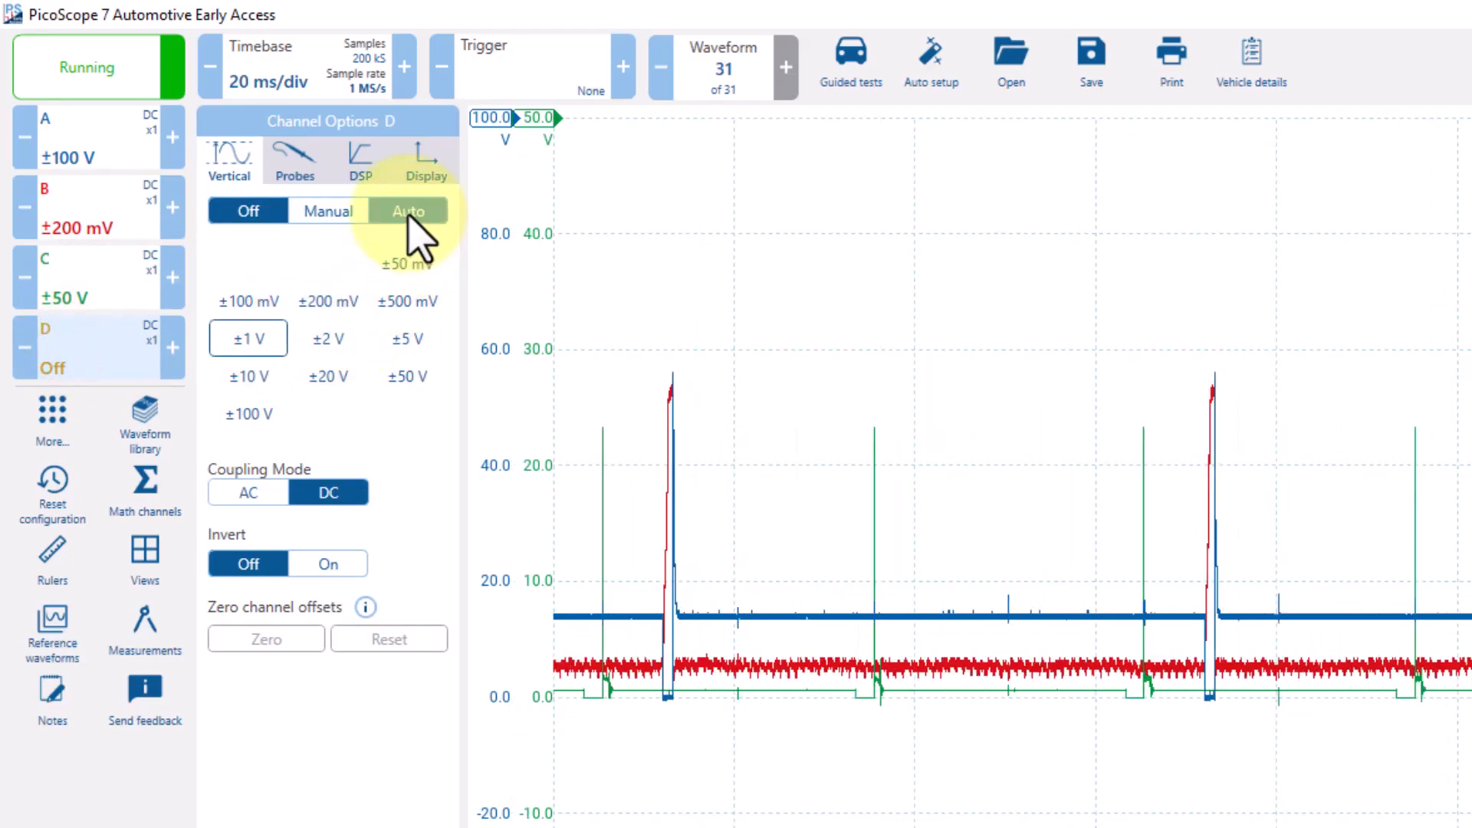
pyautogui.click(247, 375)
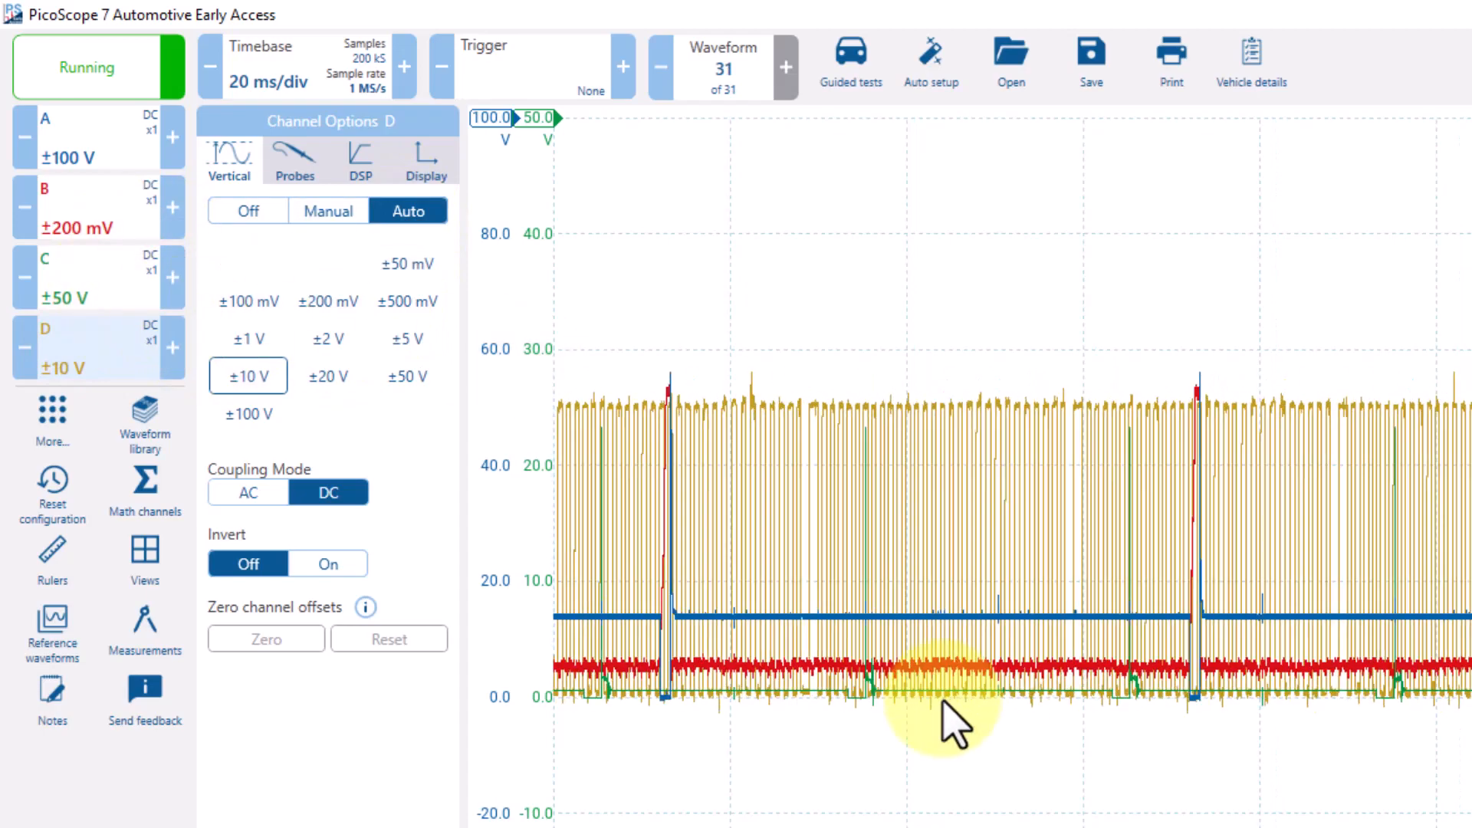
pyautogui.moveTo(916, 667)
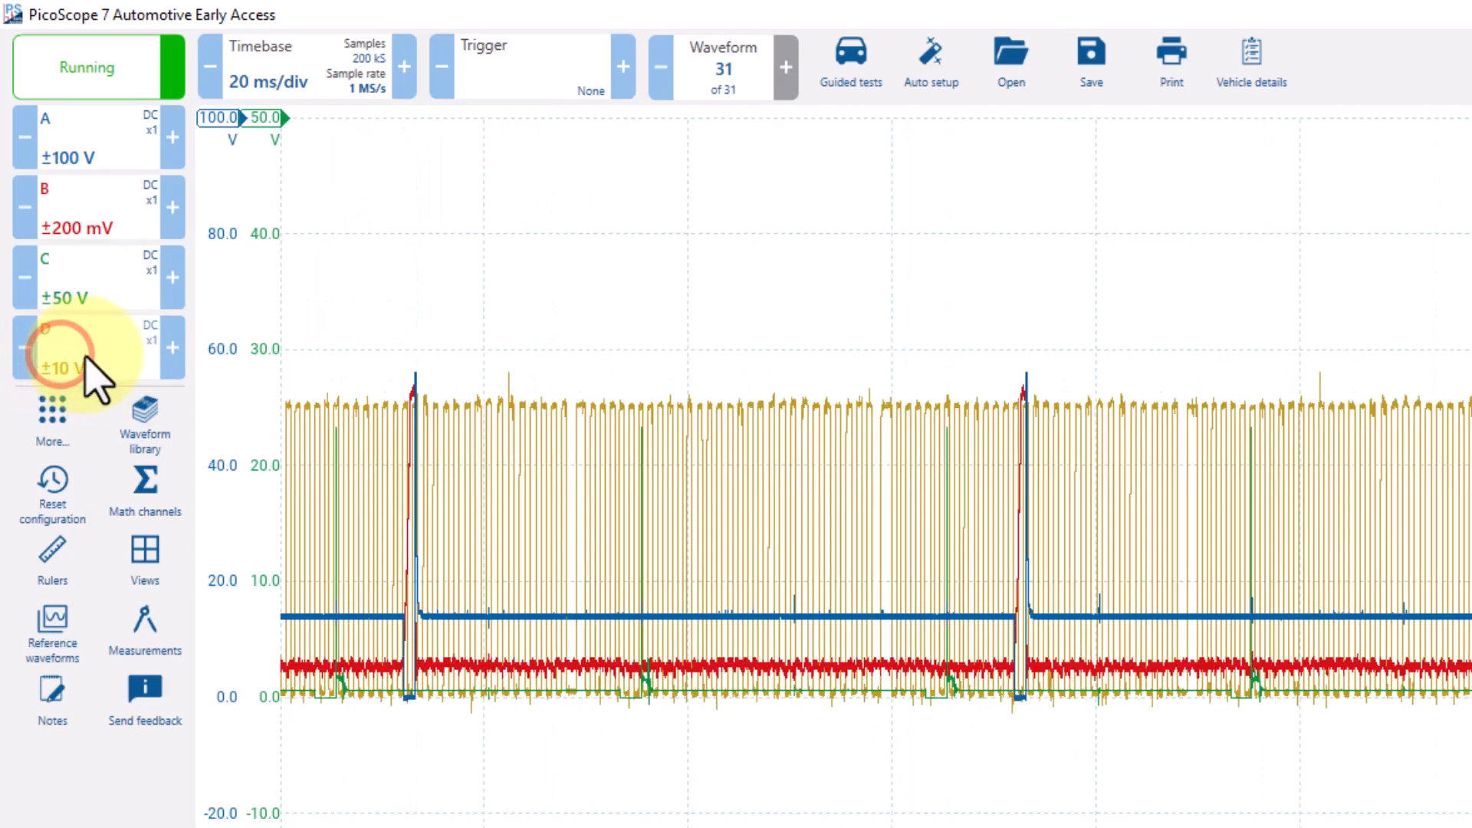
# Toggle channels D and B off and back on in Channel Options.
pyautogui.click(61, 366)
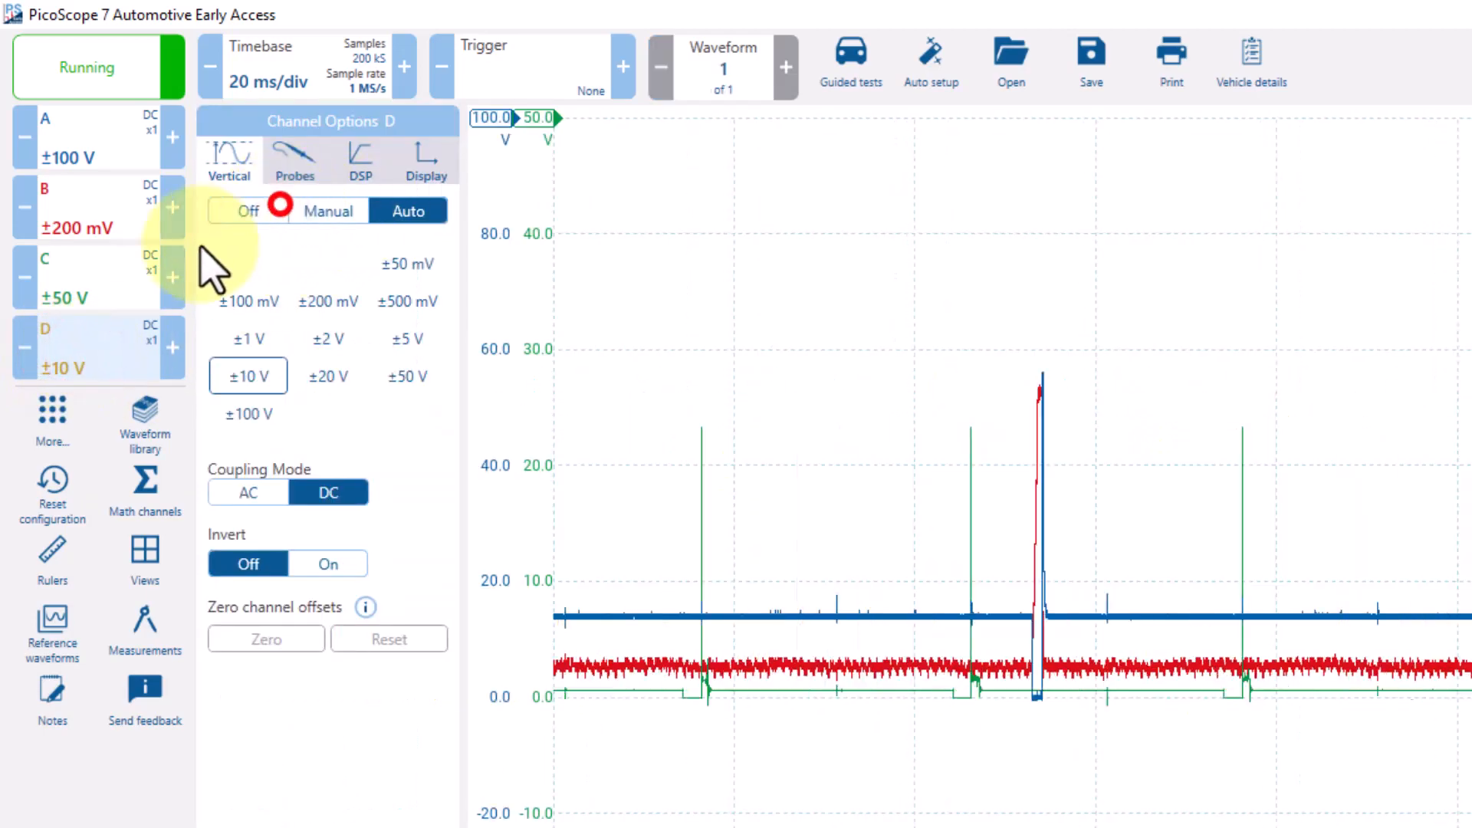
pyautogui.click(249, 210)
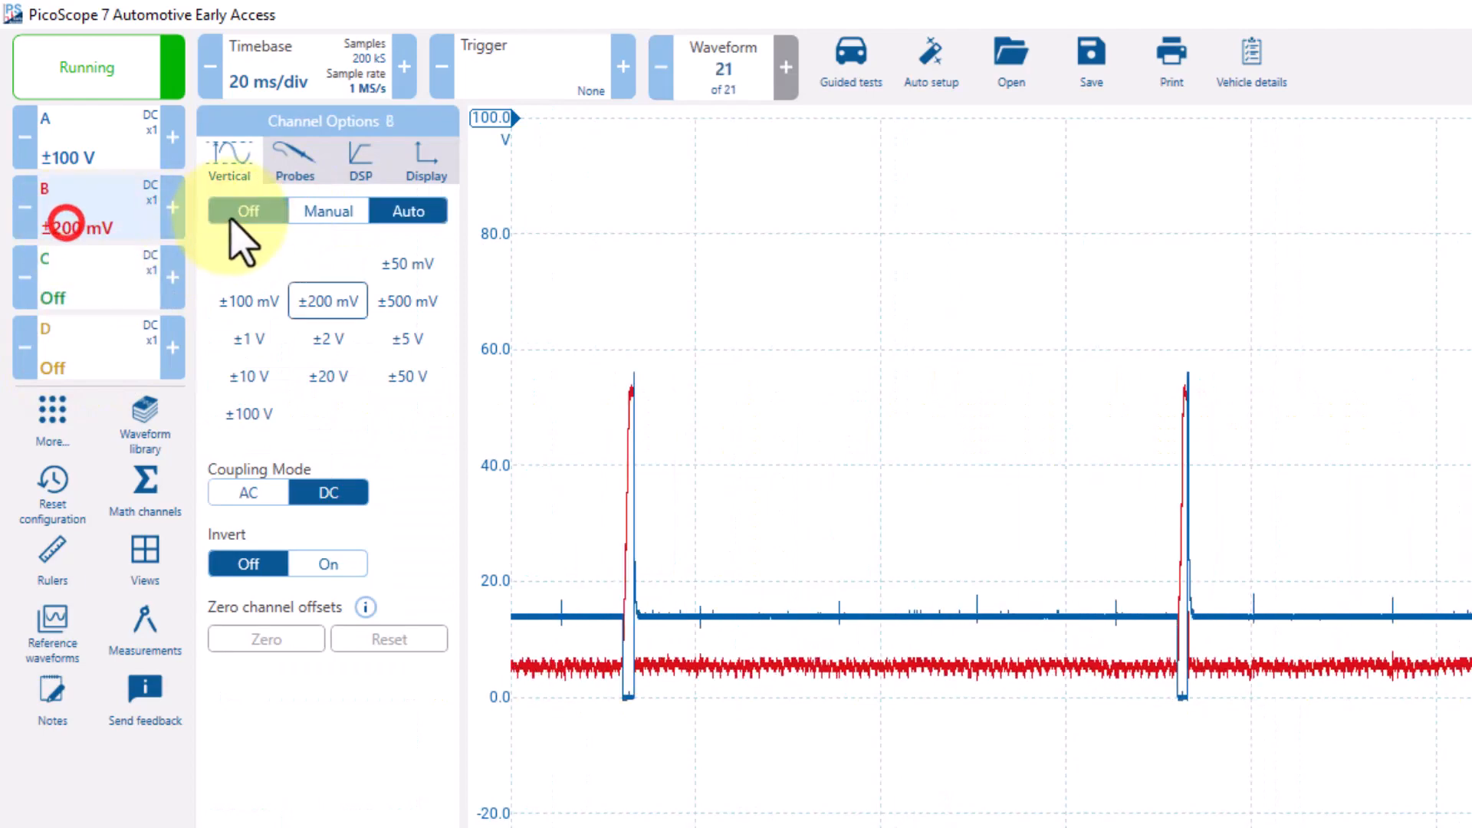
pyautogui.click(246, 210)
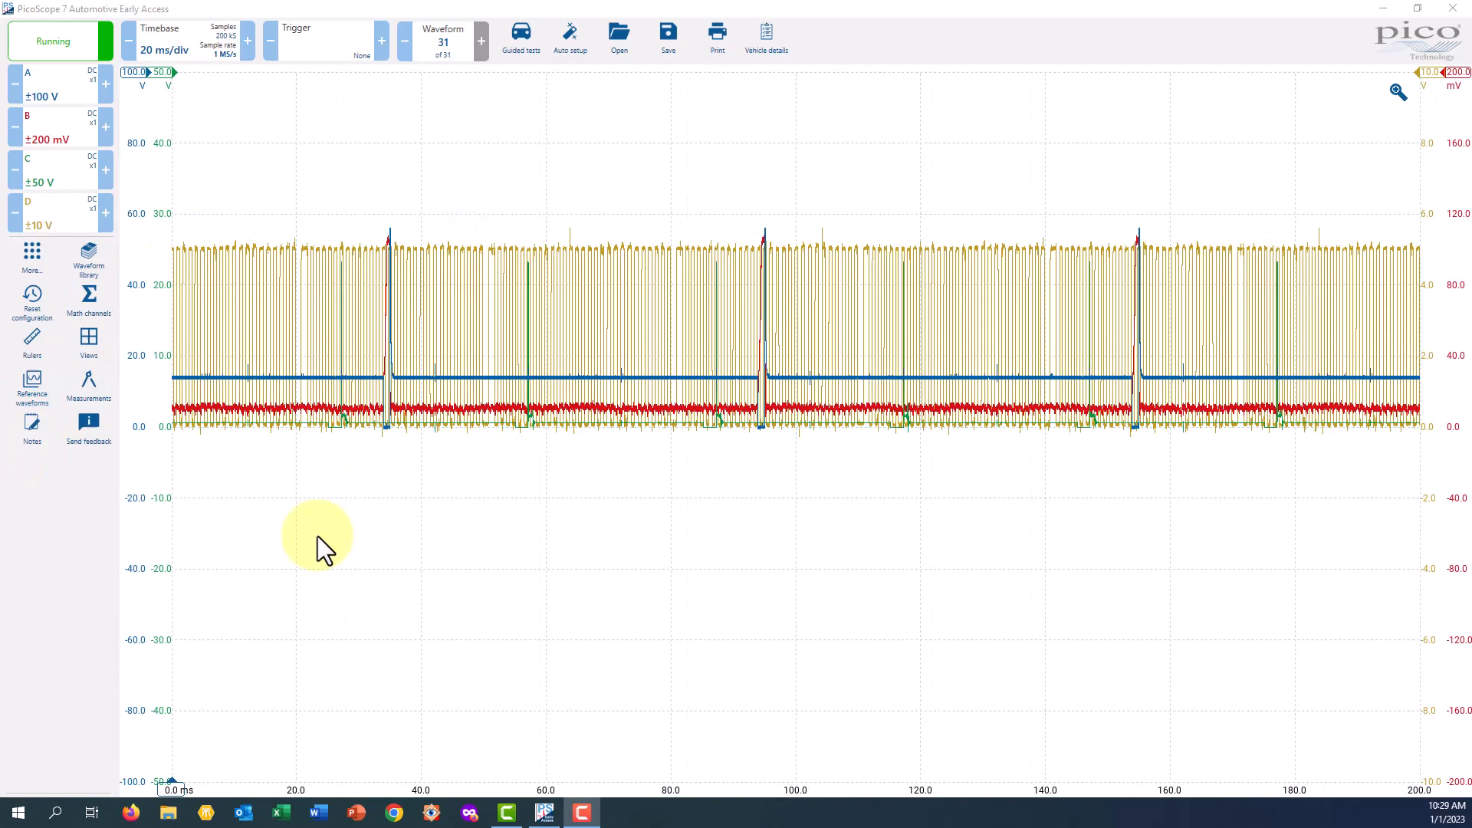
pyautogui.moveTo(314, 389)
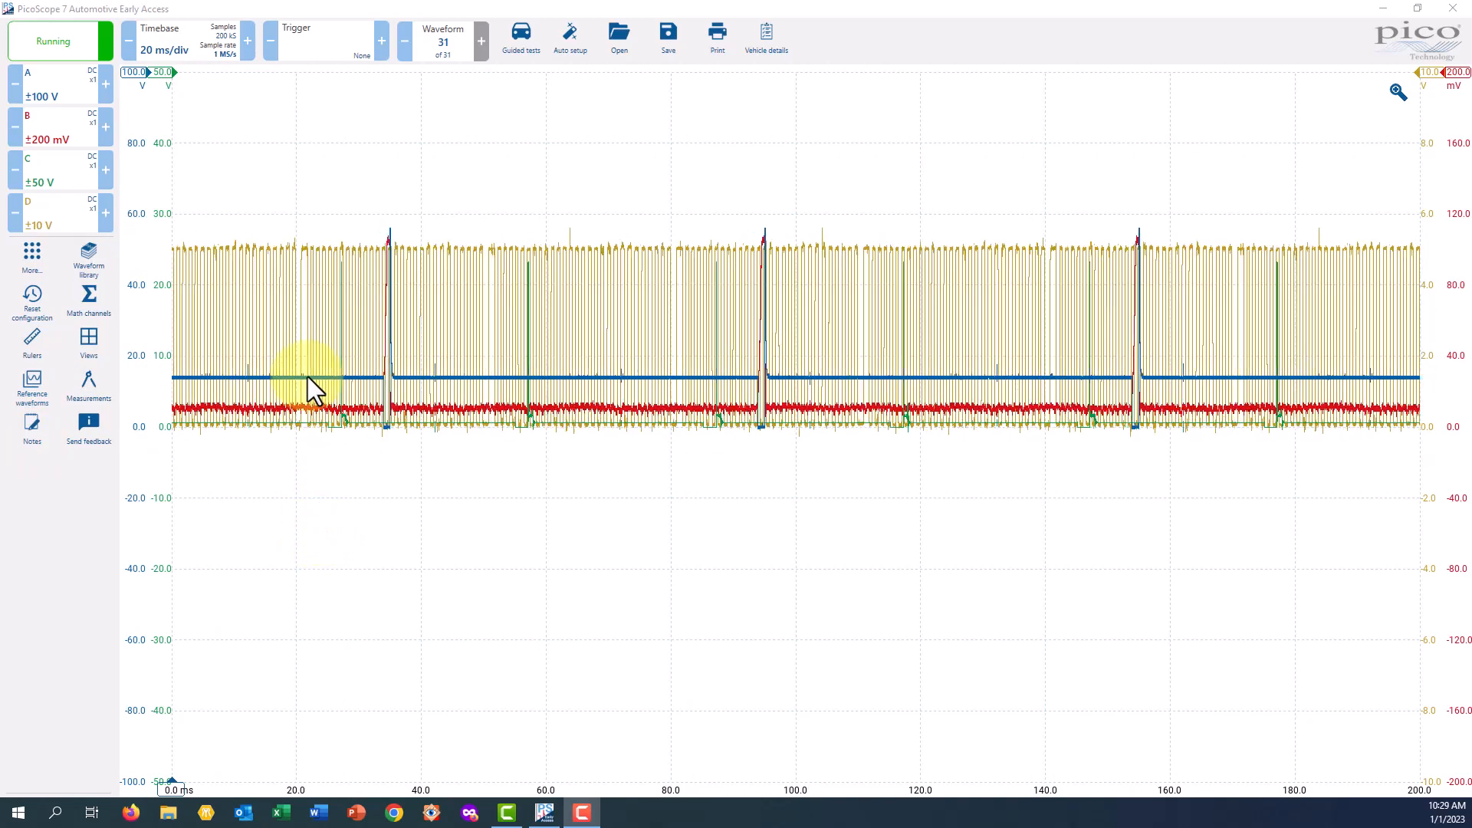
pyautogui.moveTo(207, 290)
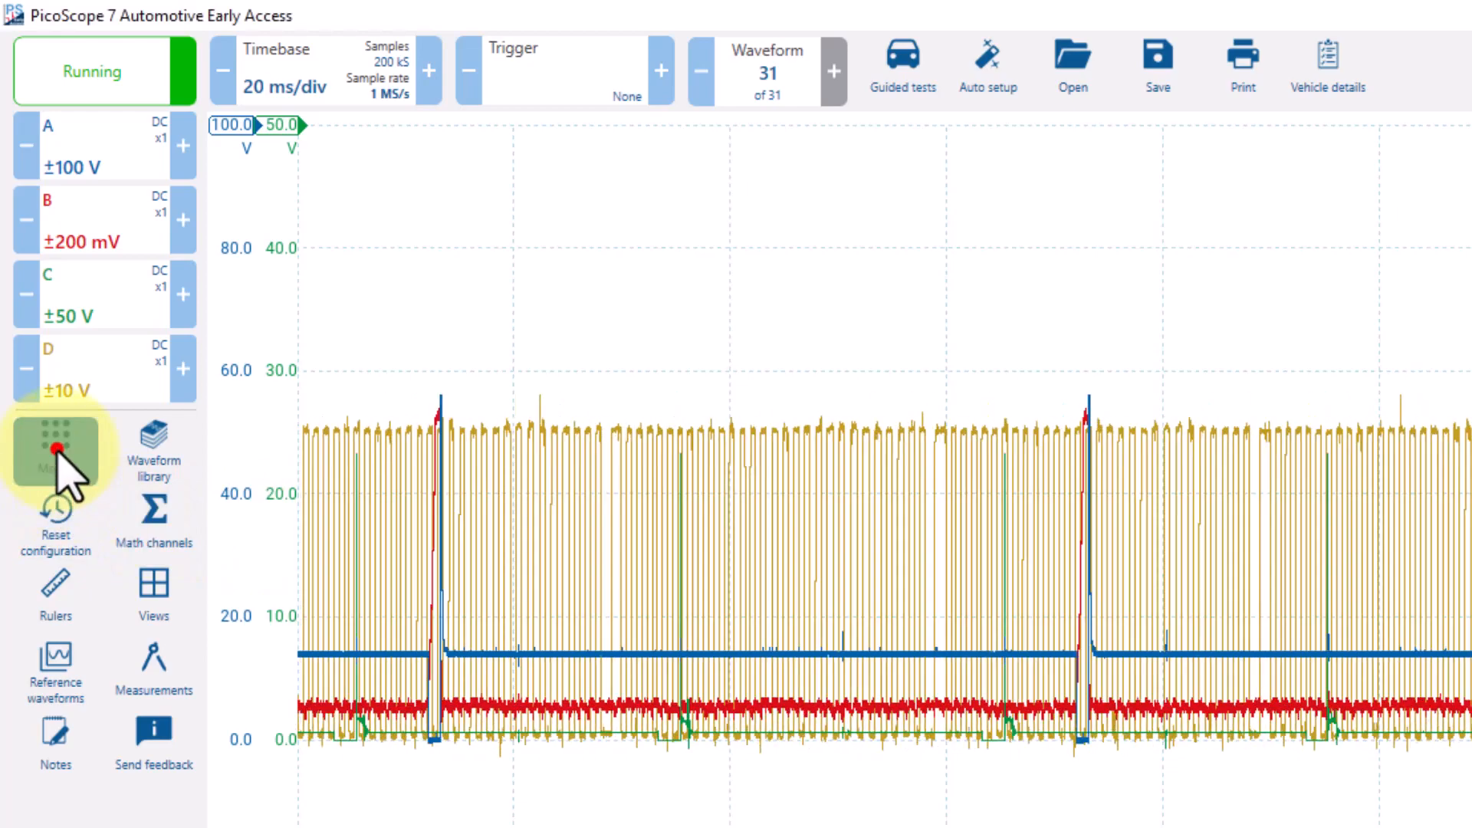
# Show the Views panel for Scope 1 via the More... features list.
pyautogui.click(56, 454)
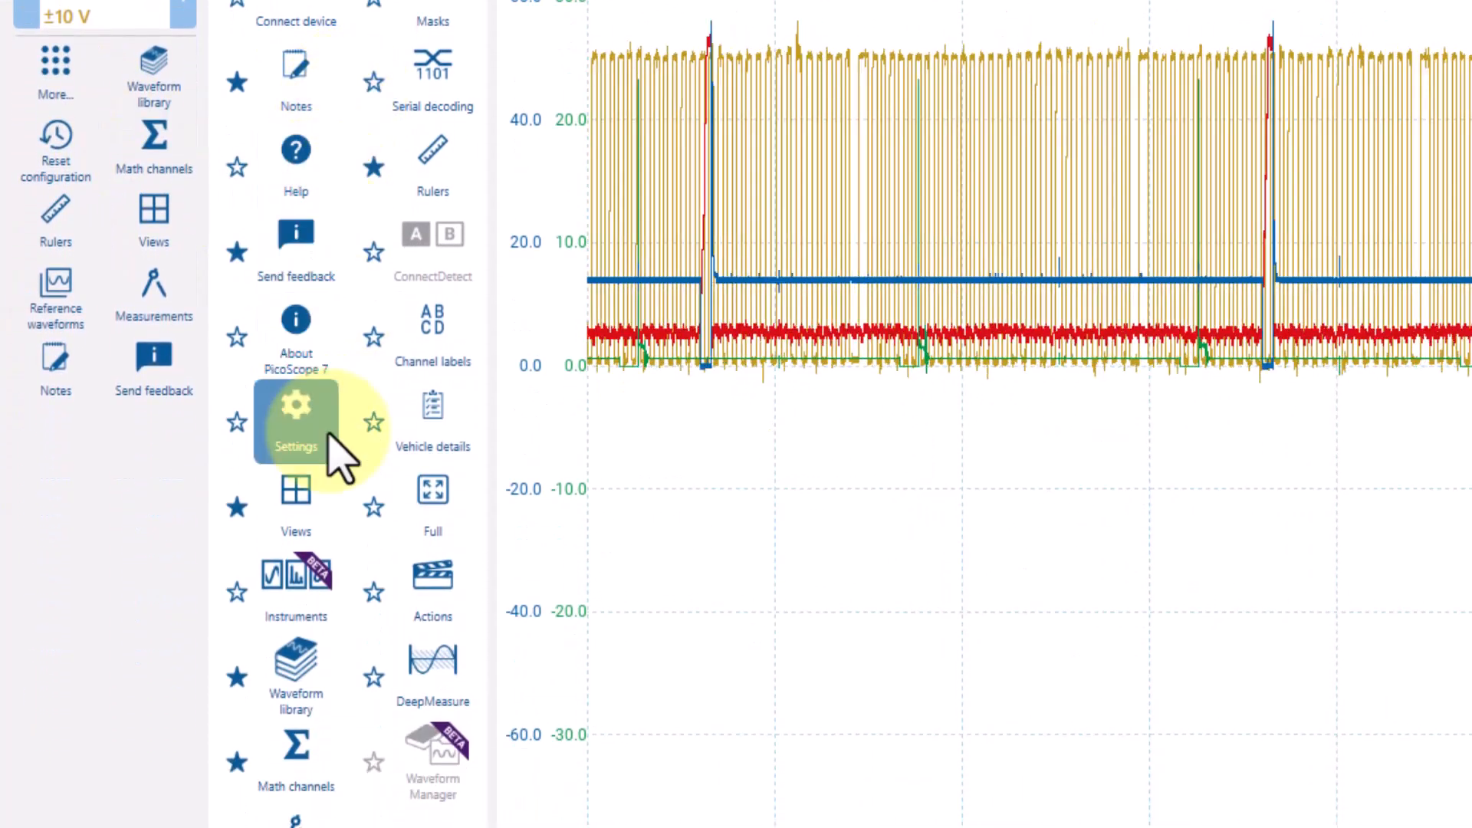
pyautogui.moveTo(236, 504)
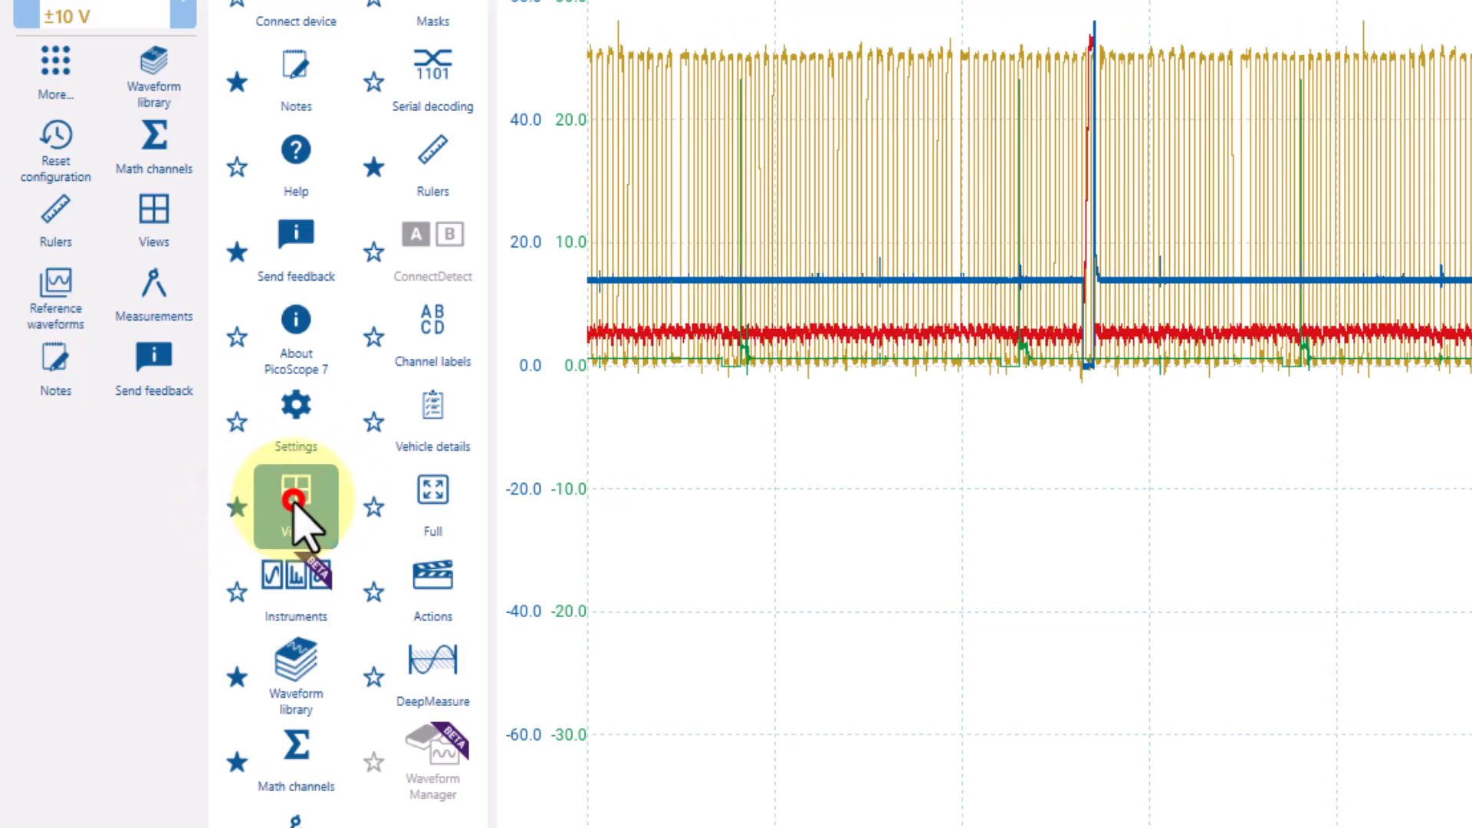
pyautogui.click(296, 504)
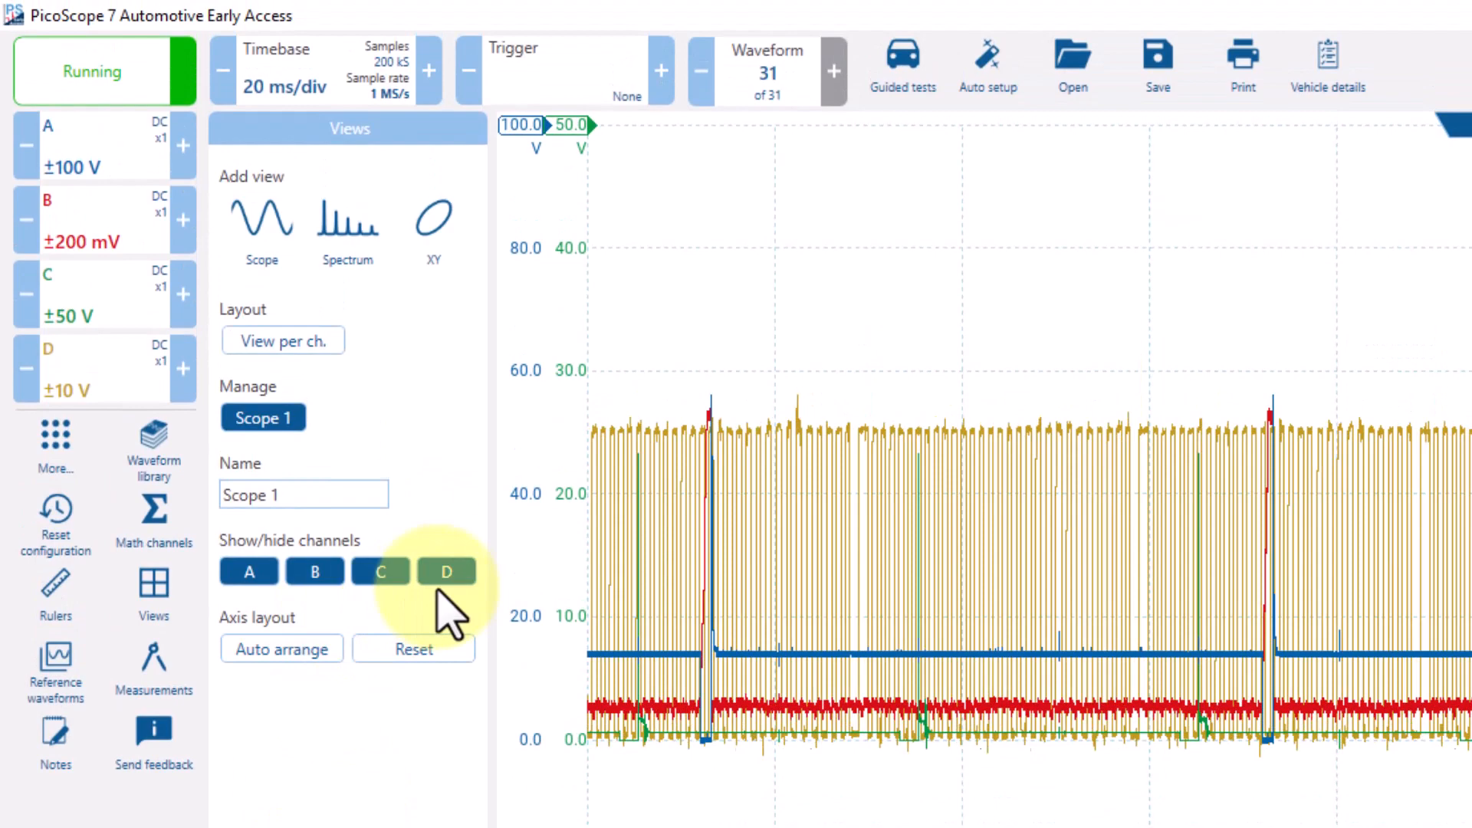
# Toggle show/hide for channels A and D, ending with D hidden.
pyautogui.click(380, 570)
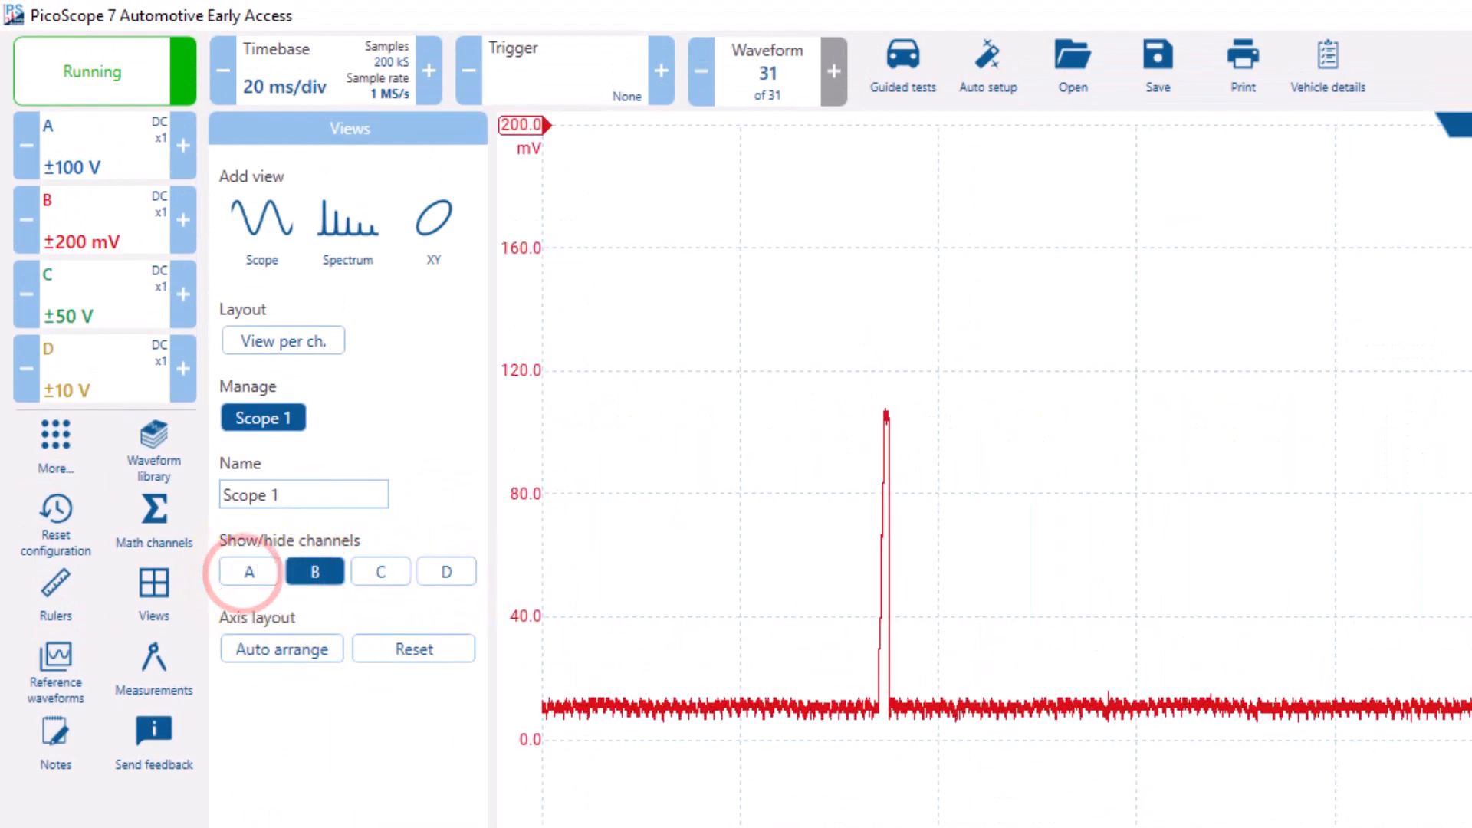
pyautogui.click(248, 570)
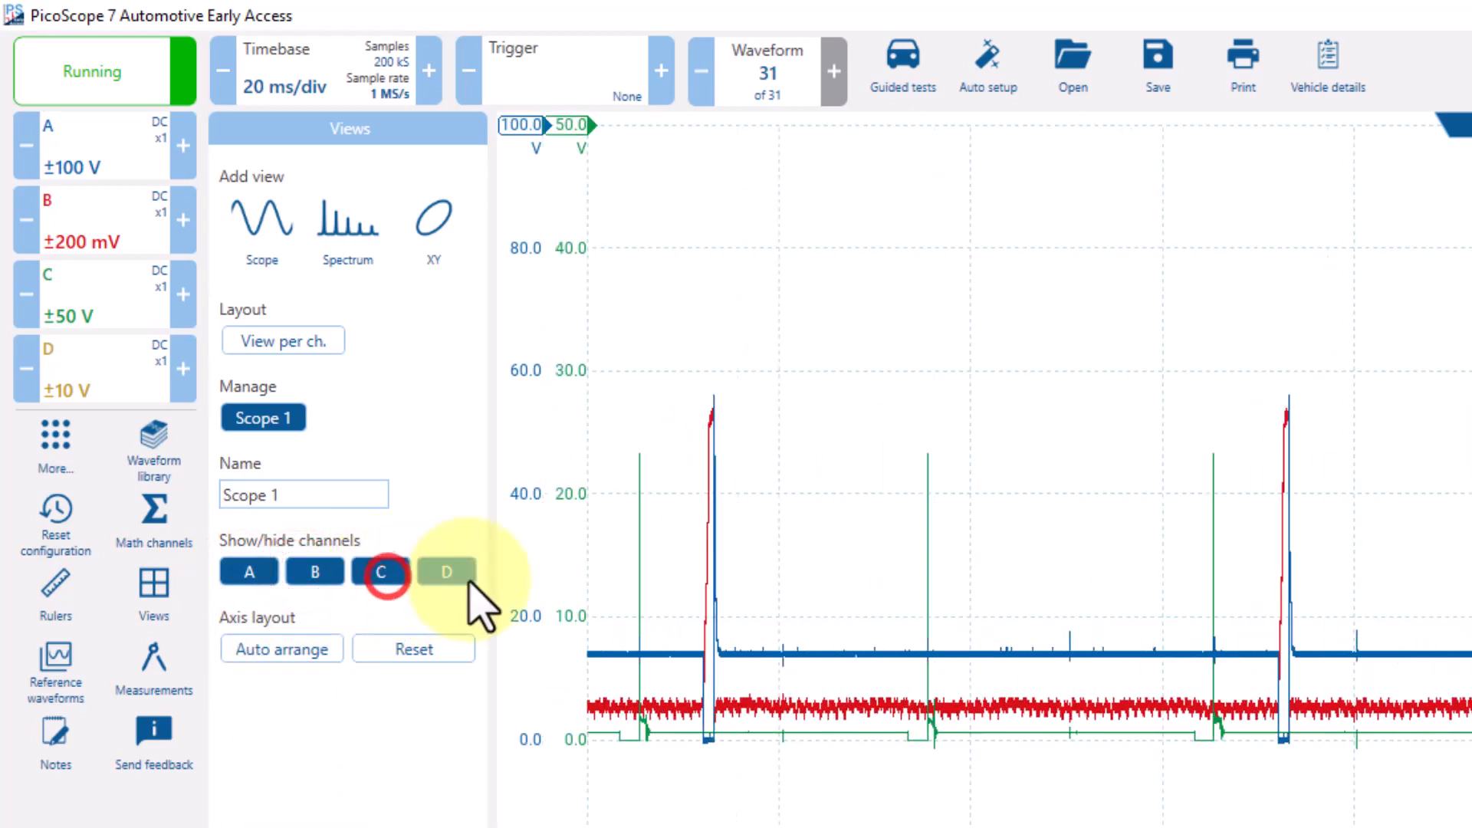
pyautogui.click(447, 572)
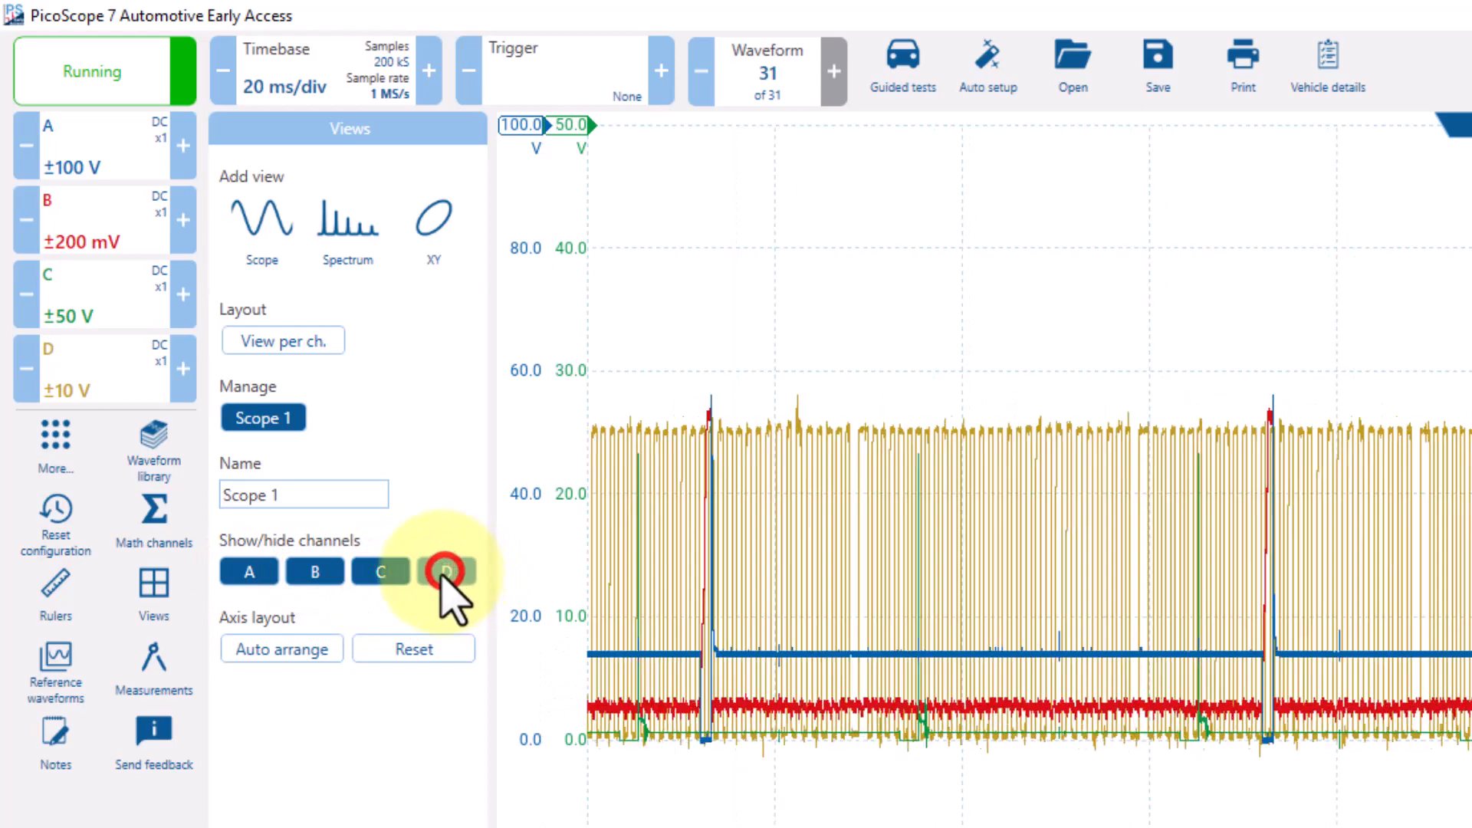
pyautogui.click(381, 572)
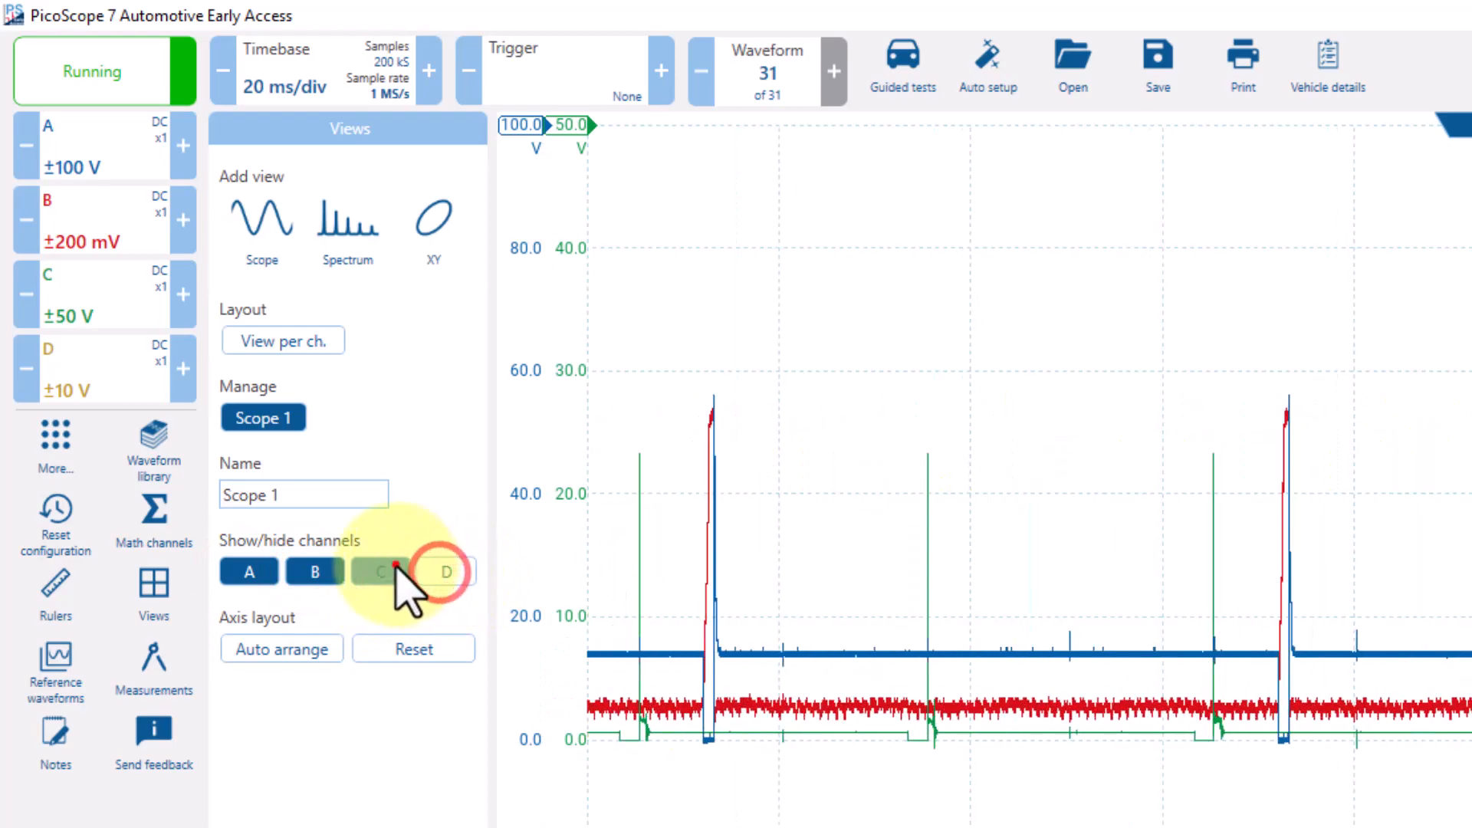